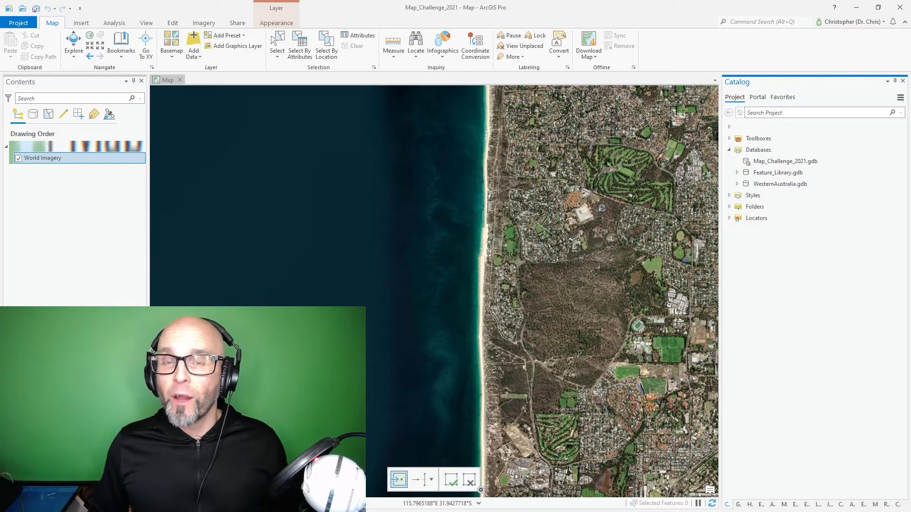
- Bring up the New dataset choices for Map_Challenge_2021.gdb in the Catalog pane
right_click(786, 161)
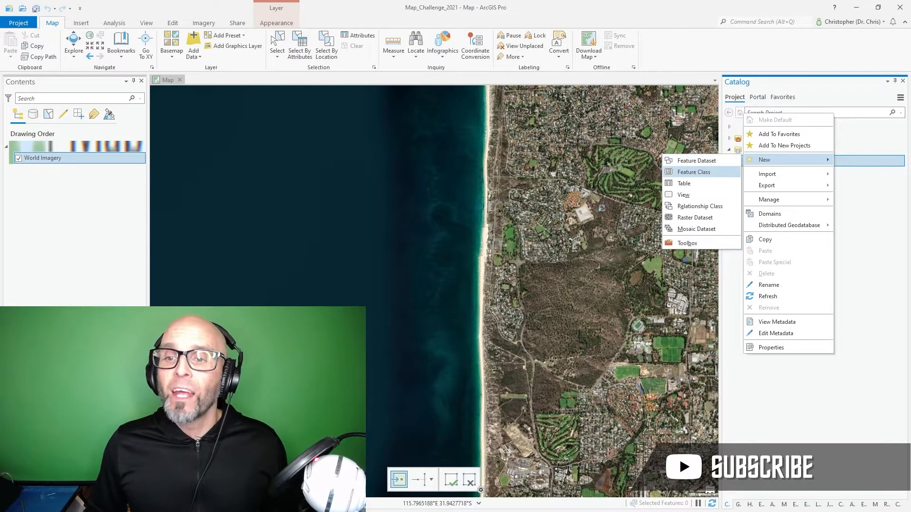
- Create a Jellyfish point feature class with NAME and NOTES text fields in Map_Challenge_2021.gdb
click(692, 172)
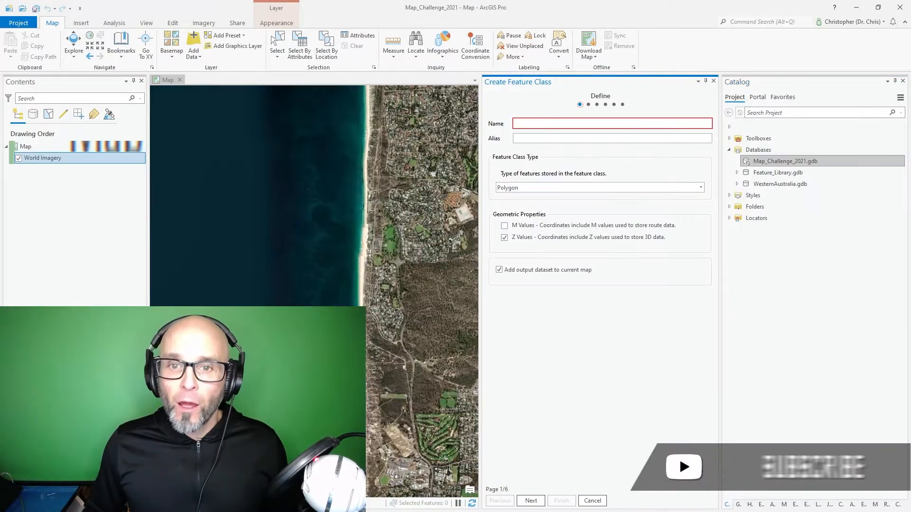
text(Jet)
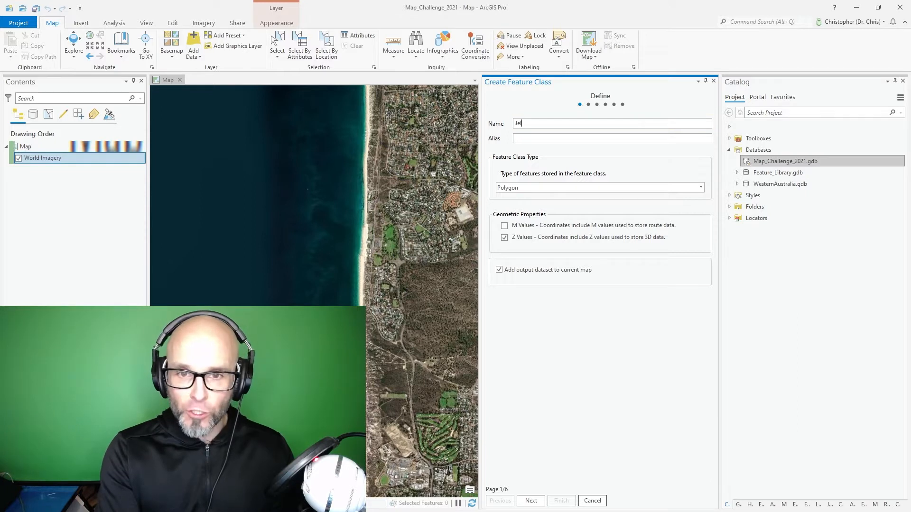
text(llyfish)
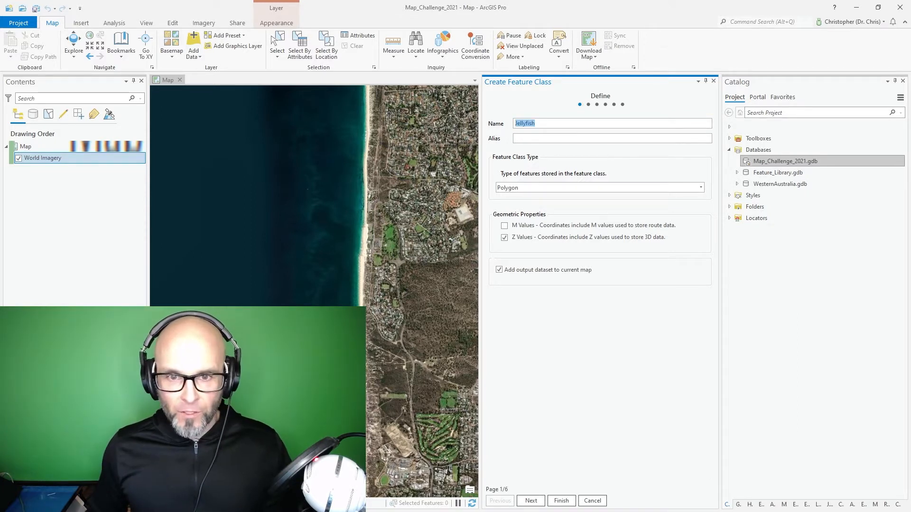
click(699, 187)
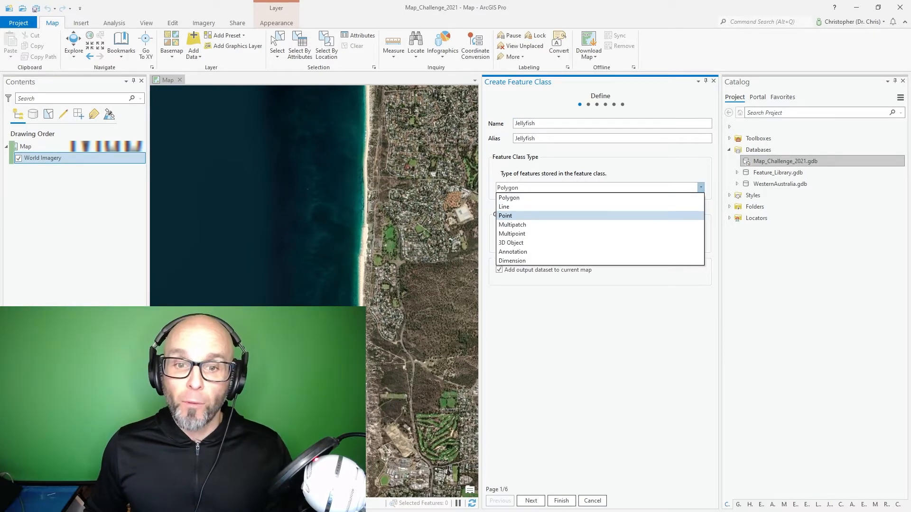
click(530, 501)
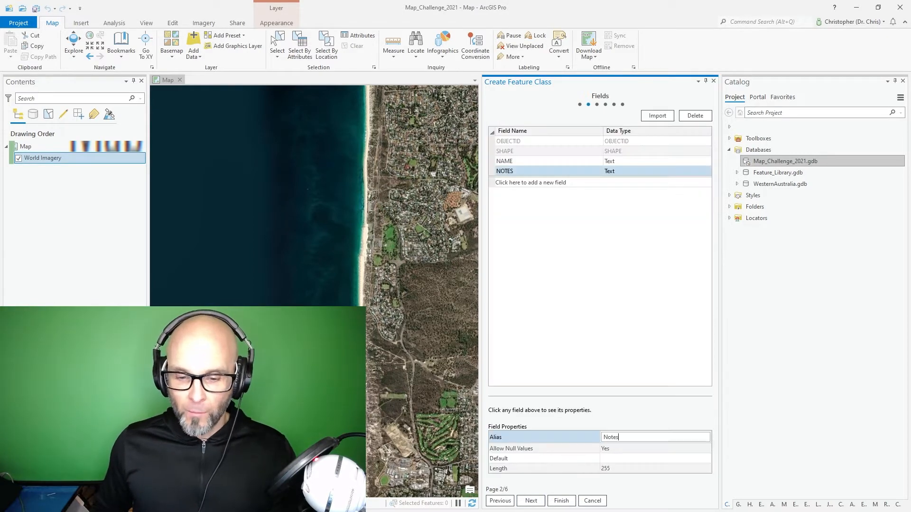
click(560, 501)
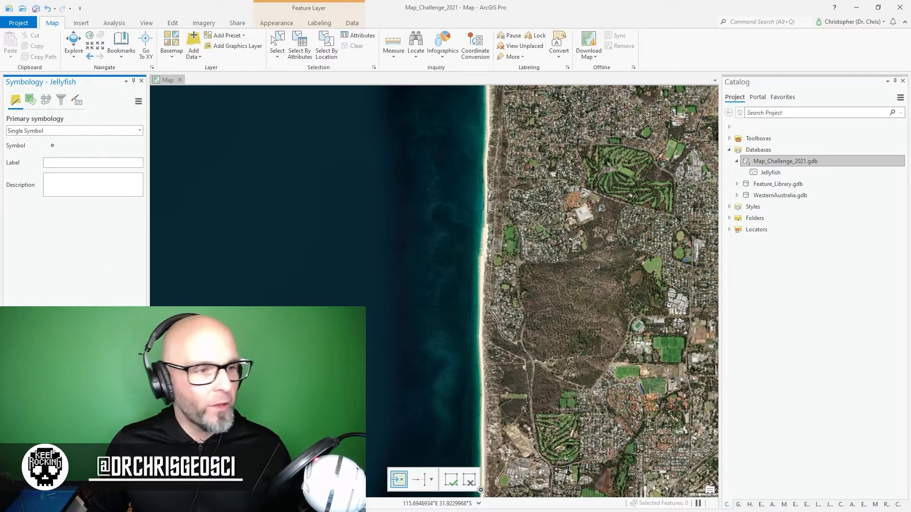
- Load Jellyfish.svg as a black shape marker, 25 pt with 0 pt outline
click(51, 145)
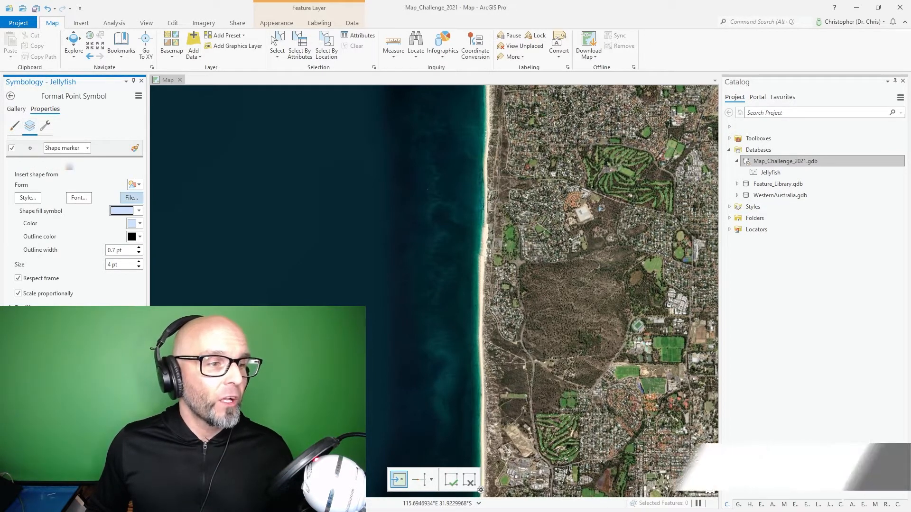
click(130, 198)
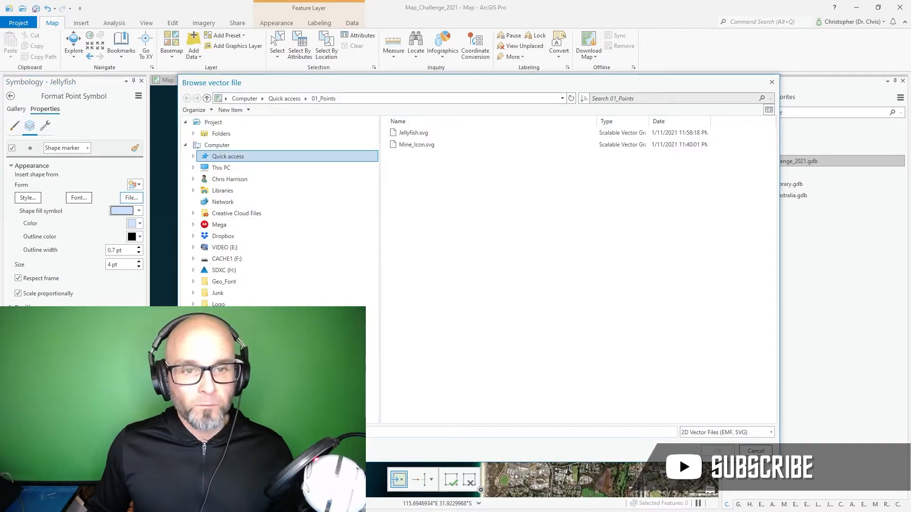
click(413, 132)
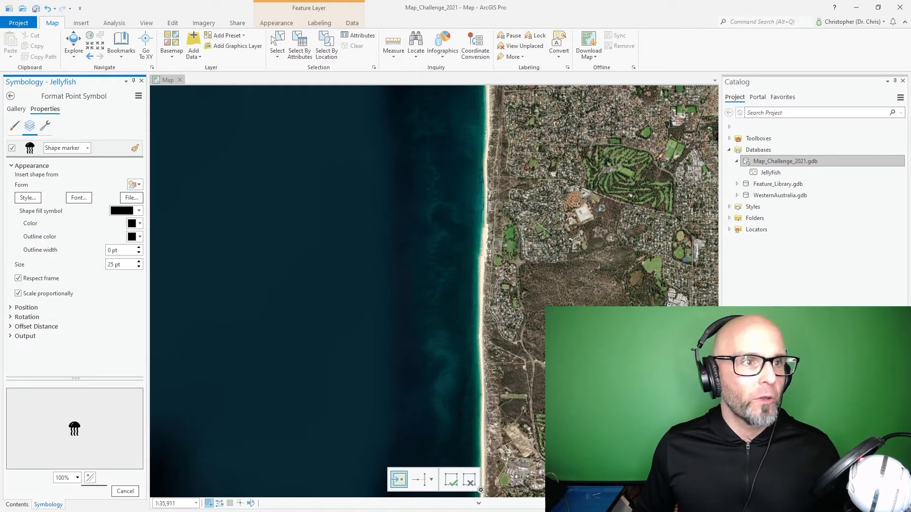
- Place three Jellyfish points along the Perth coast and enlarge the symbol to 50 pt
click(172, 23)
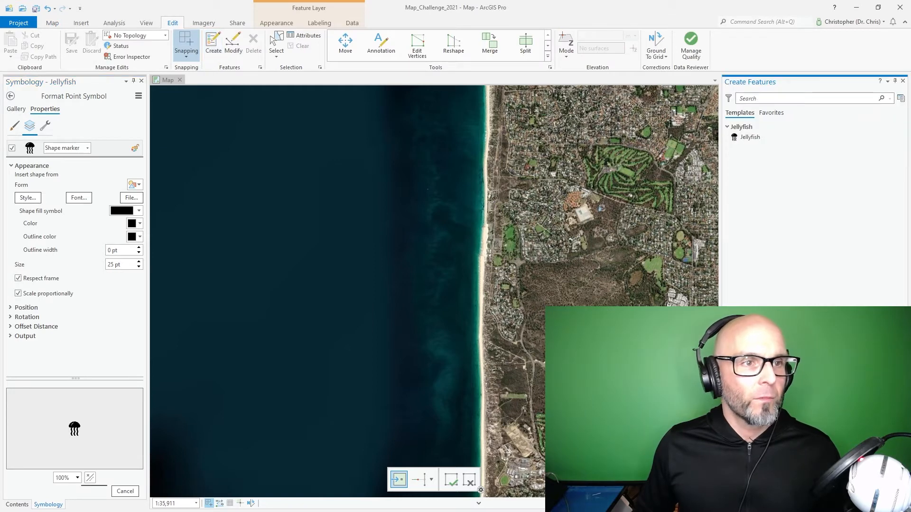
click(751, 137)
text(50)
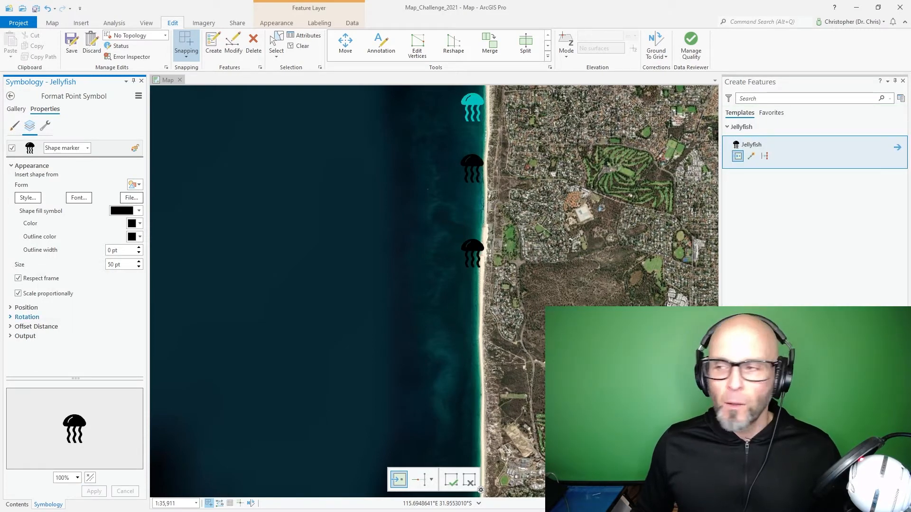
click(429, 175)
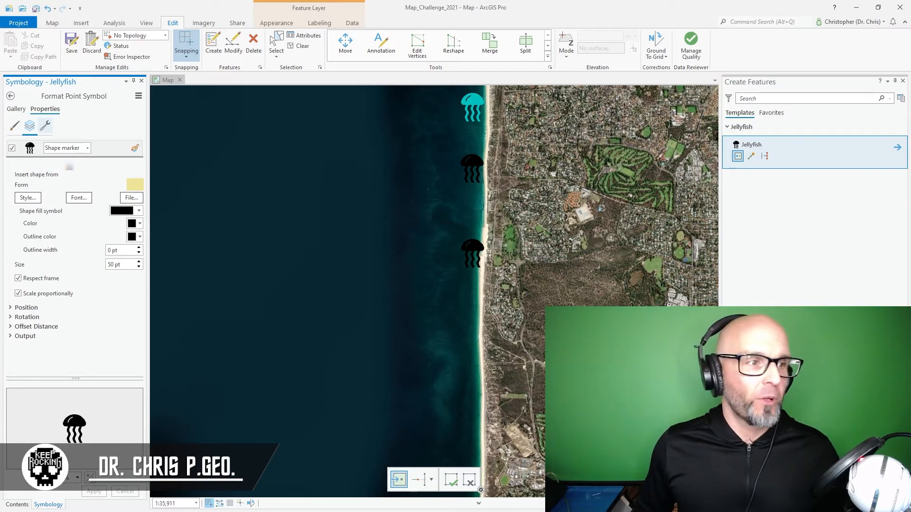
- Add a second white shape-marker layer (10 pt, no outline) to the jellyfish symbol
click(30, 126)
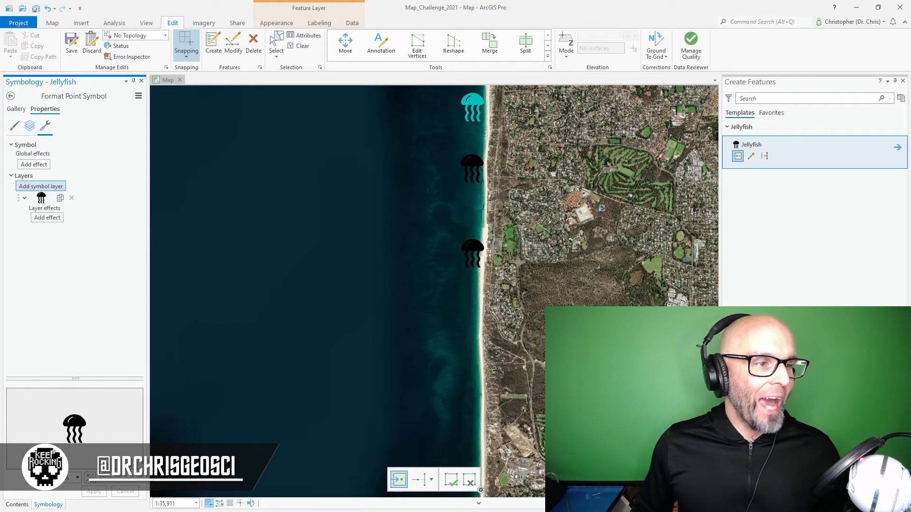
click(40, 186)
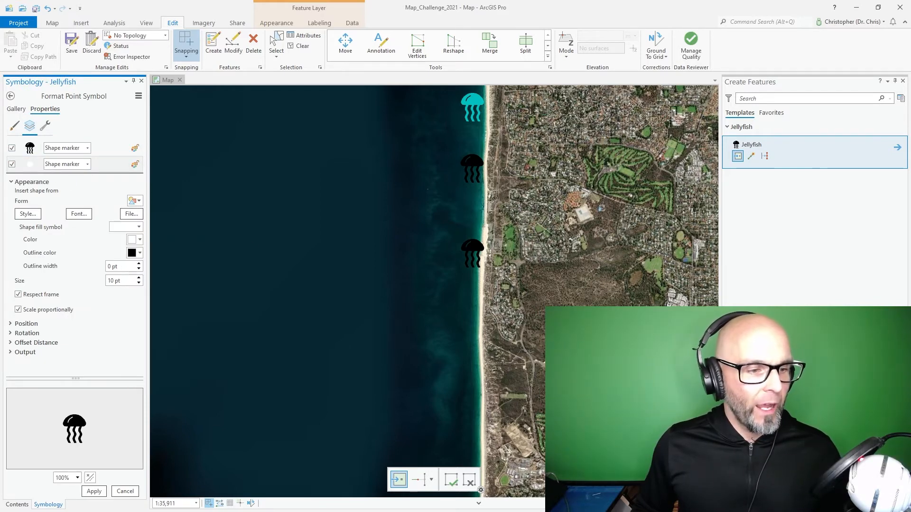
- Enlarge the white circle layer to 60 pt and place more jellyfish points offshore
triple_click(116, 281)
text(60)
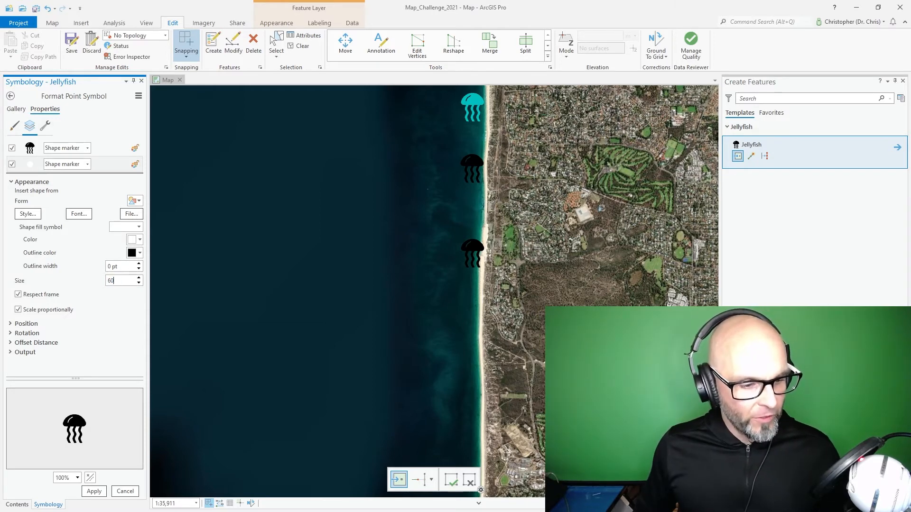
click(94, 491)
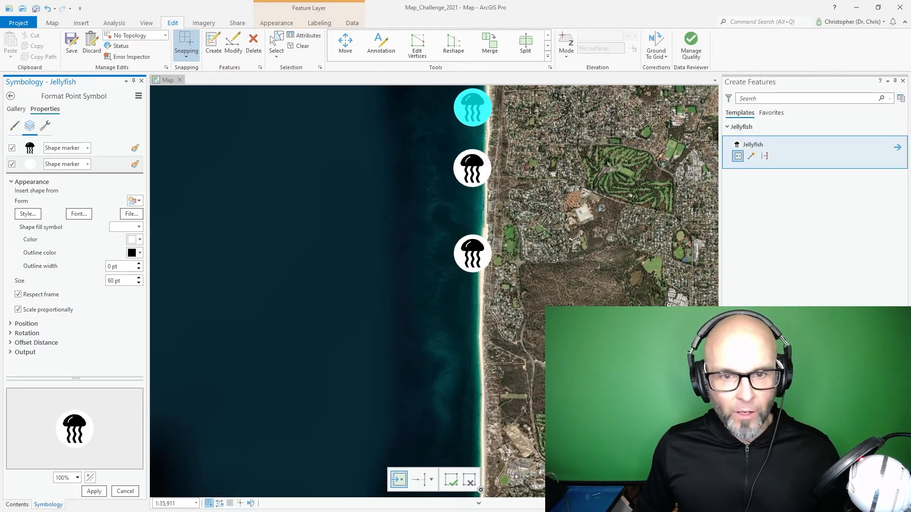
click(363, 222)
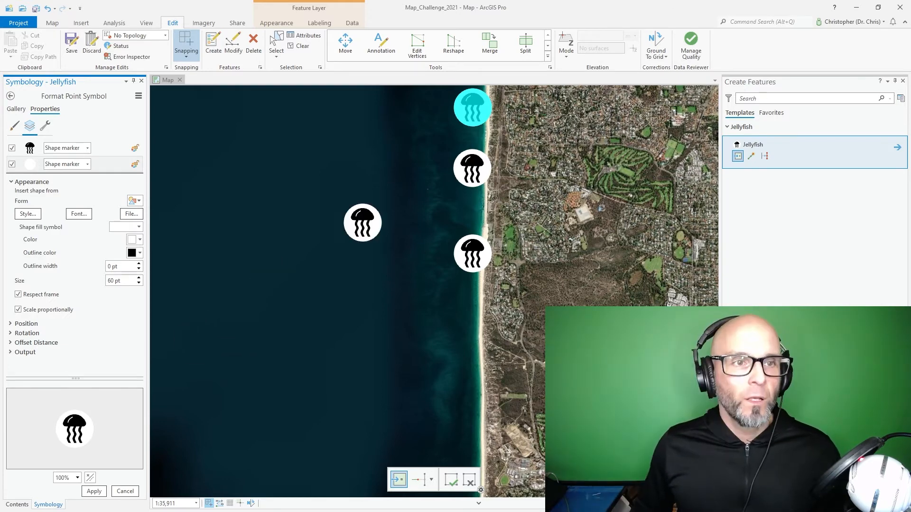
click(404, 267)
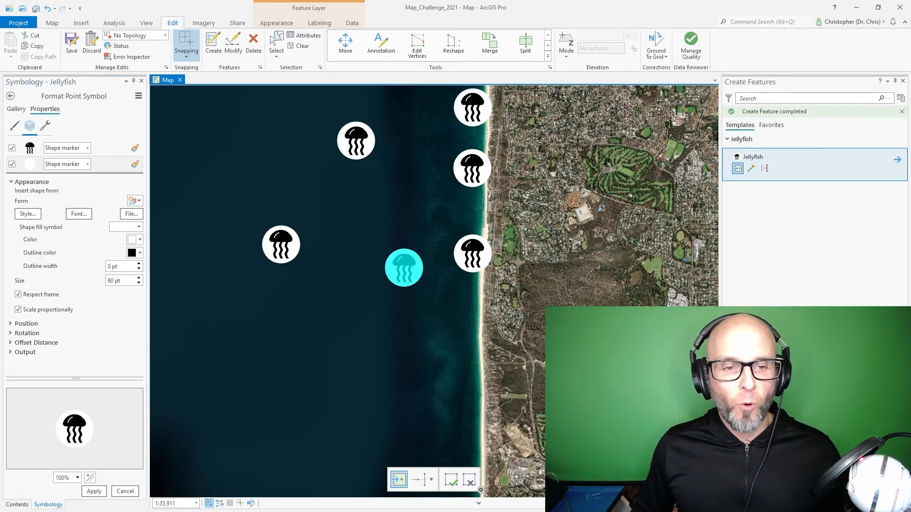